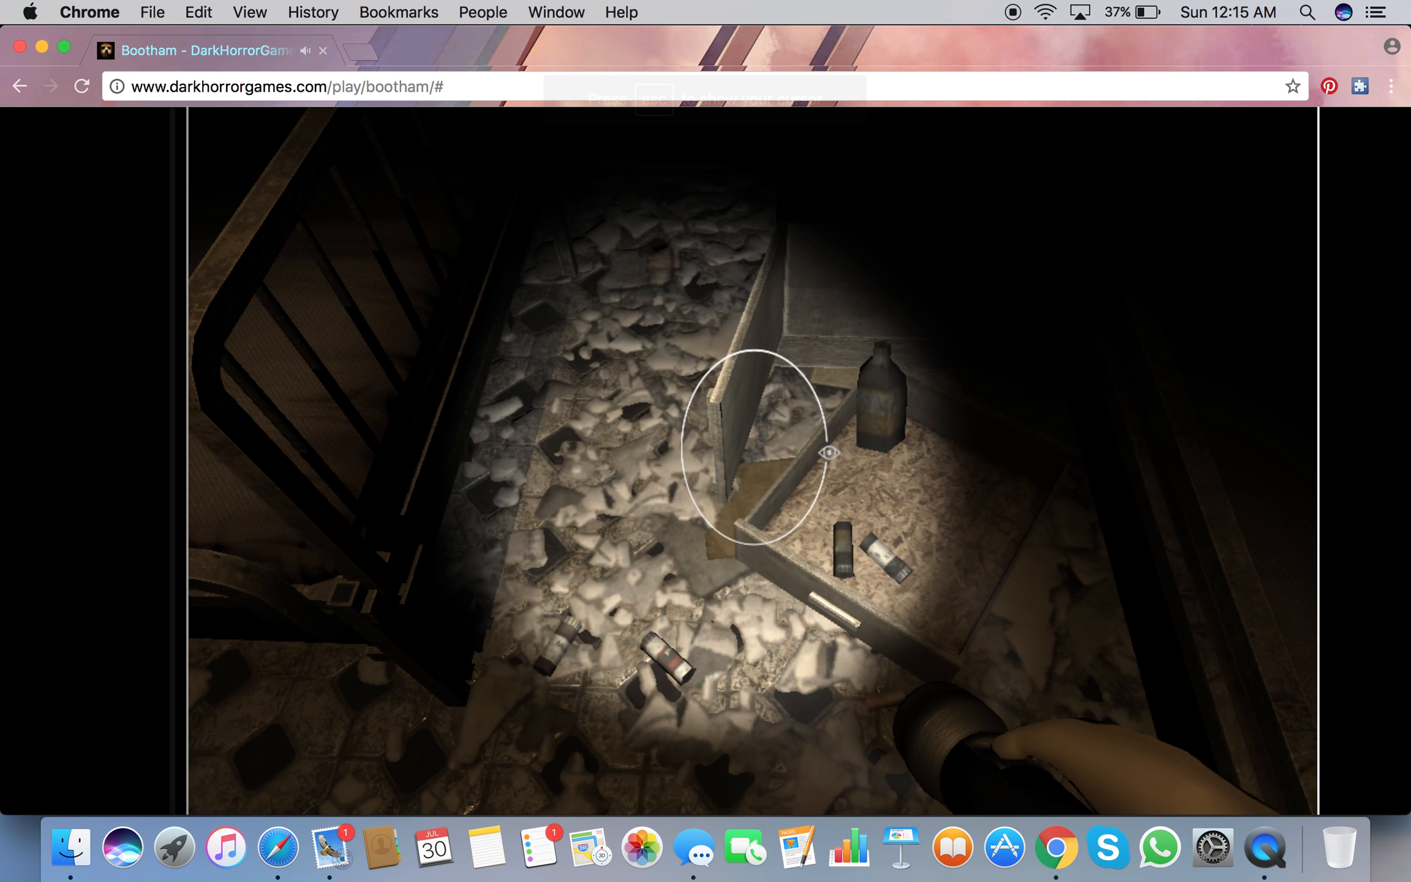
Step: Pick up the floor note about changed room codes and read through it
left_click(828, 453)
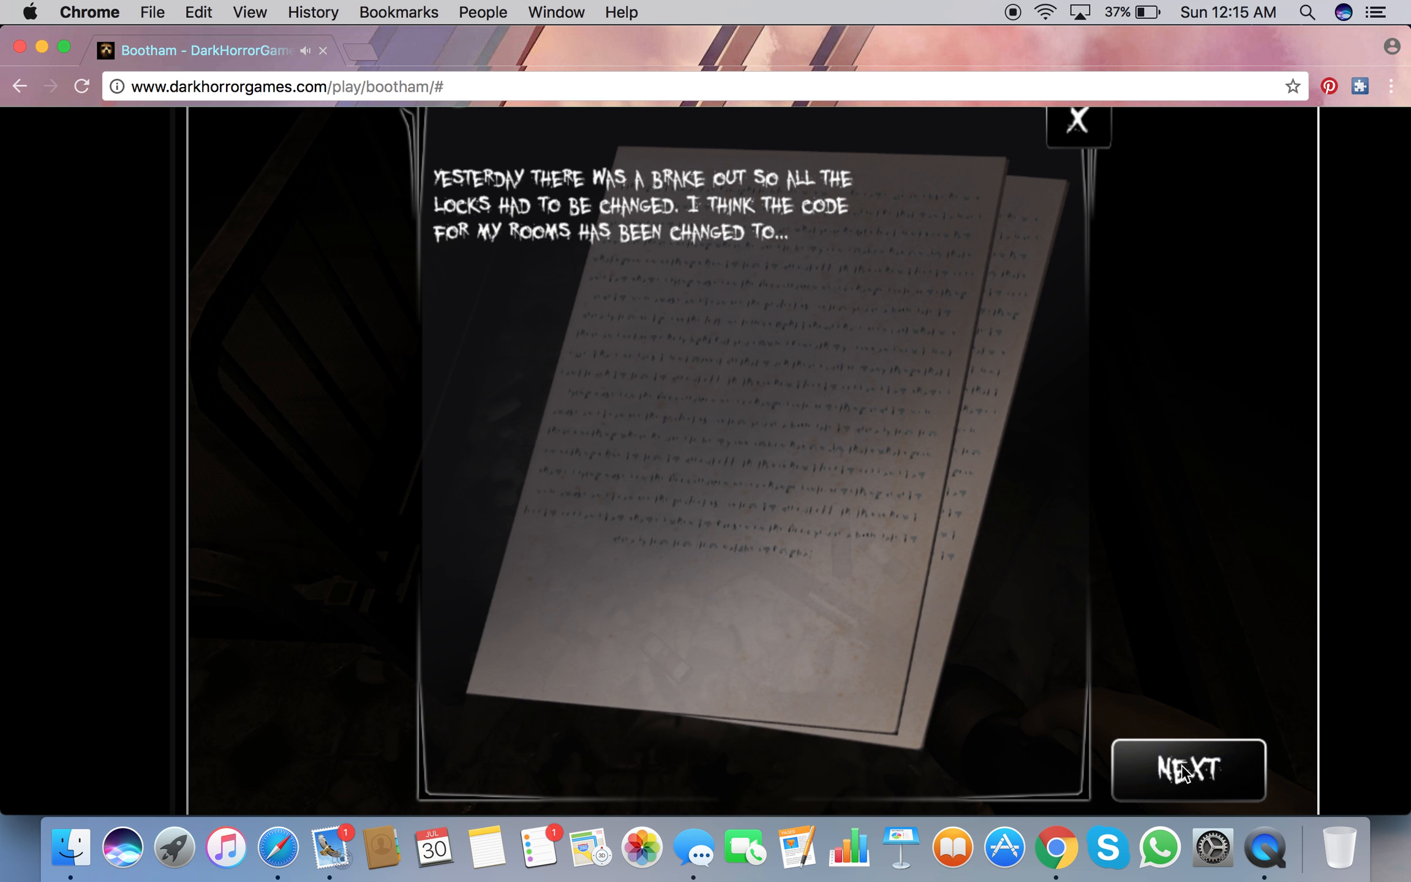
left_click(1077, 120)
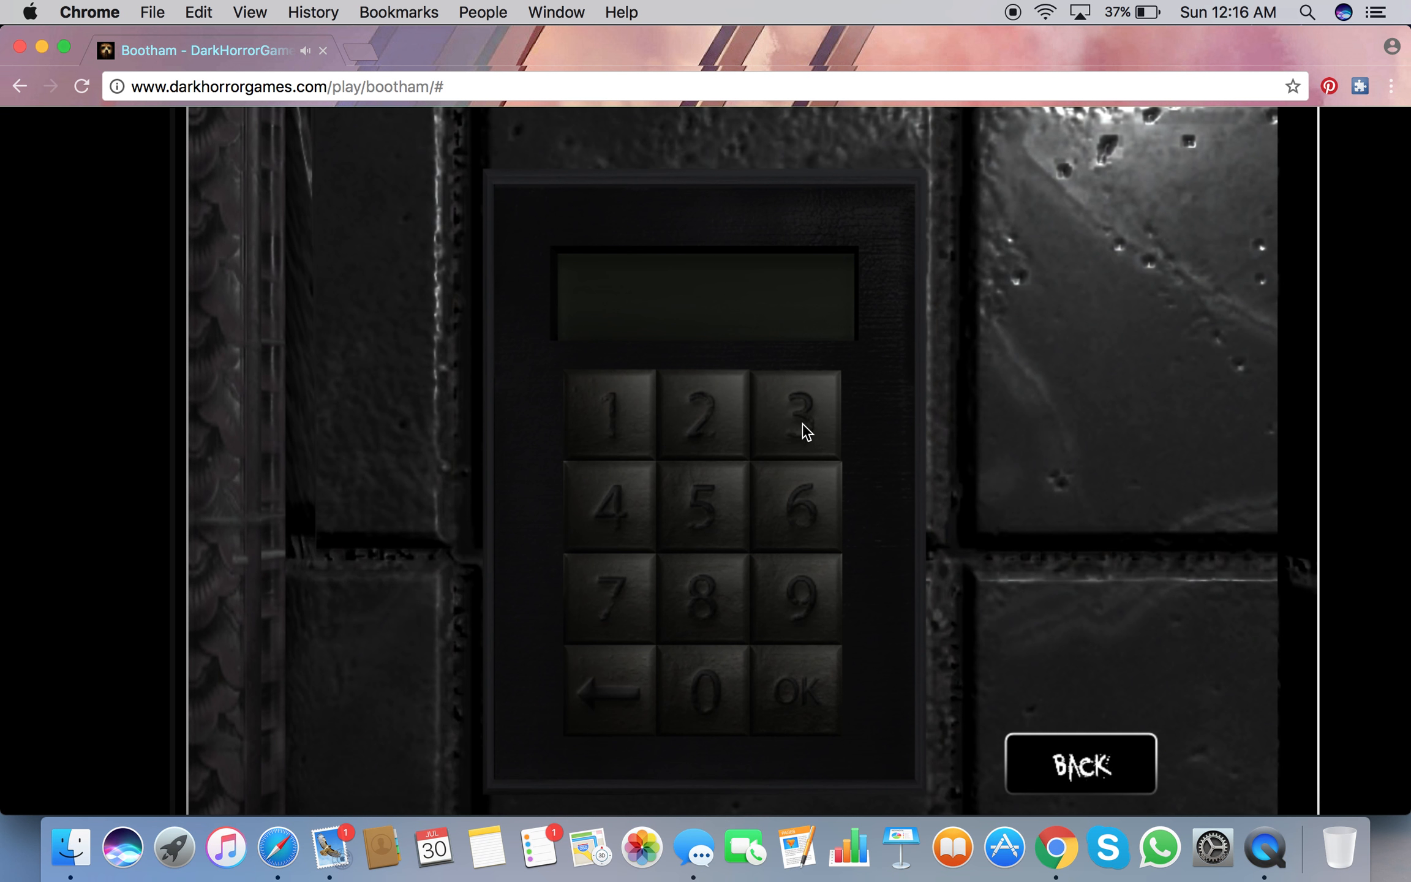
Step: Enter 3 on the door keypad, then delete the last digit
left_click(793, 411)
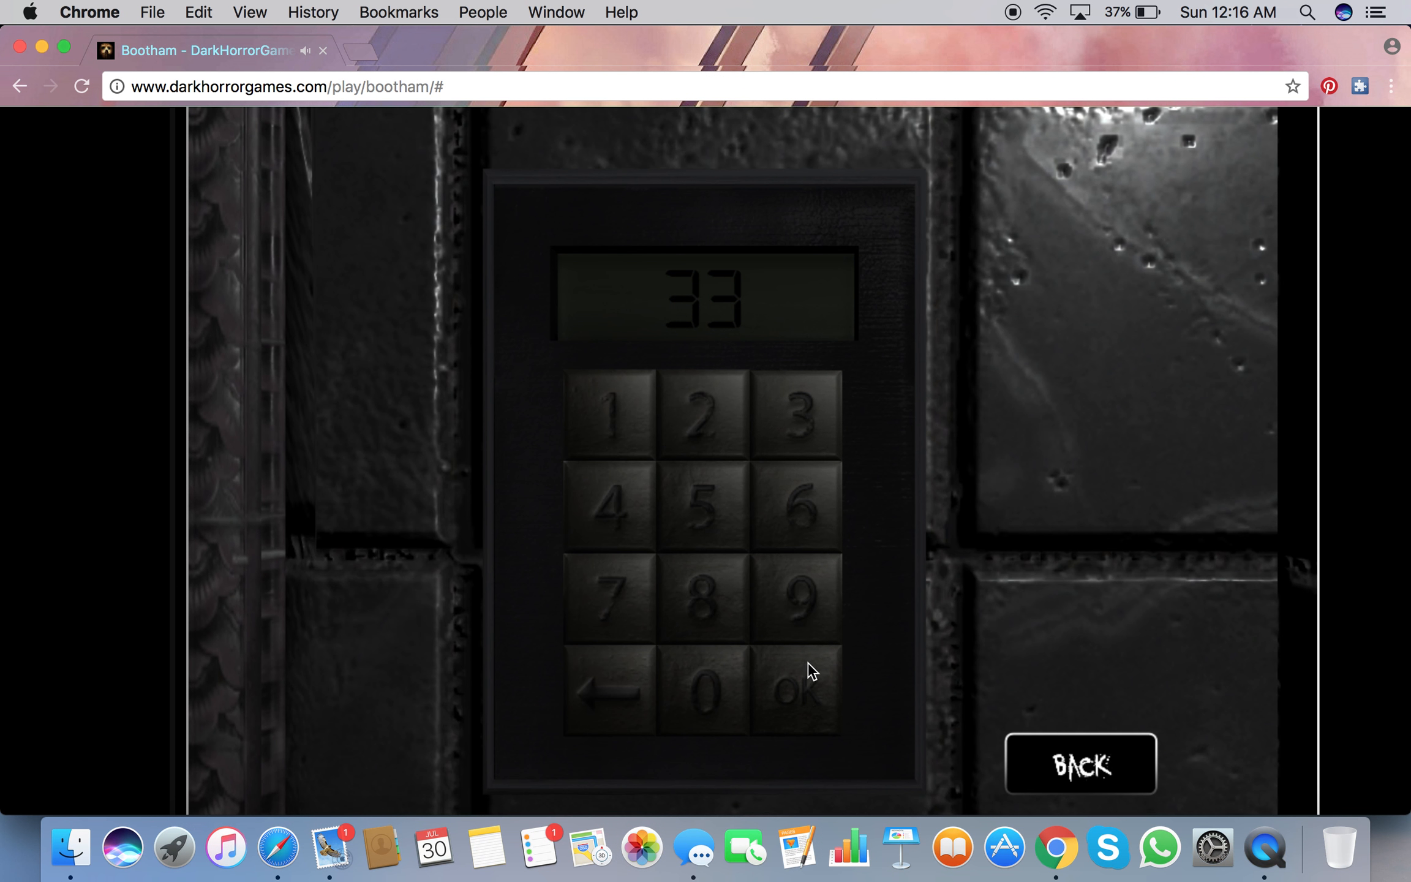
left_click(608, 694)
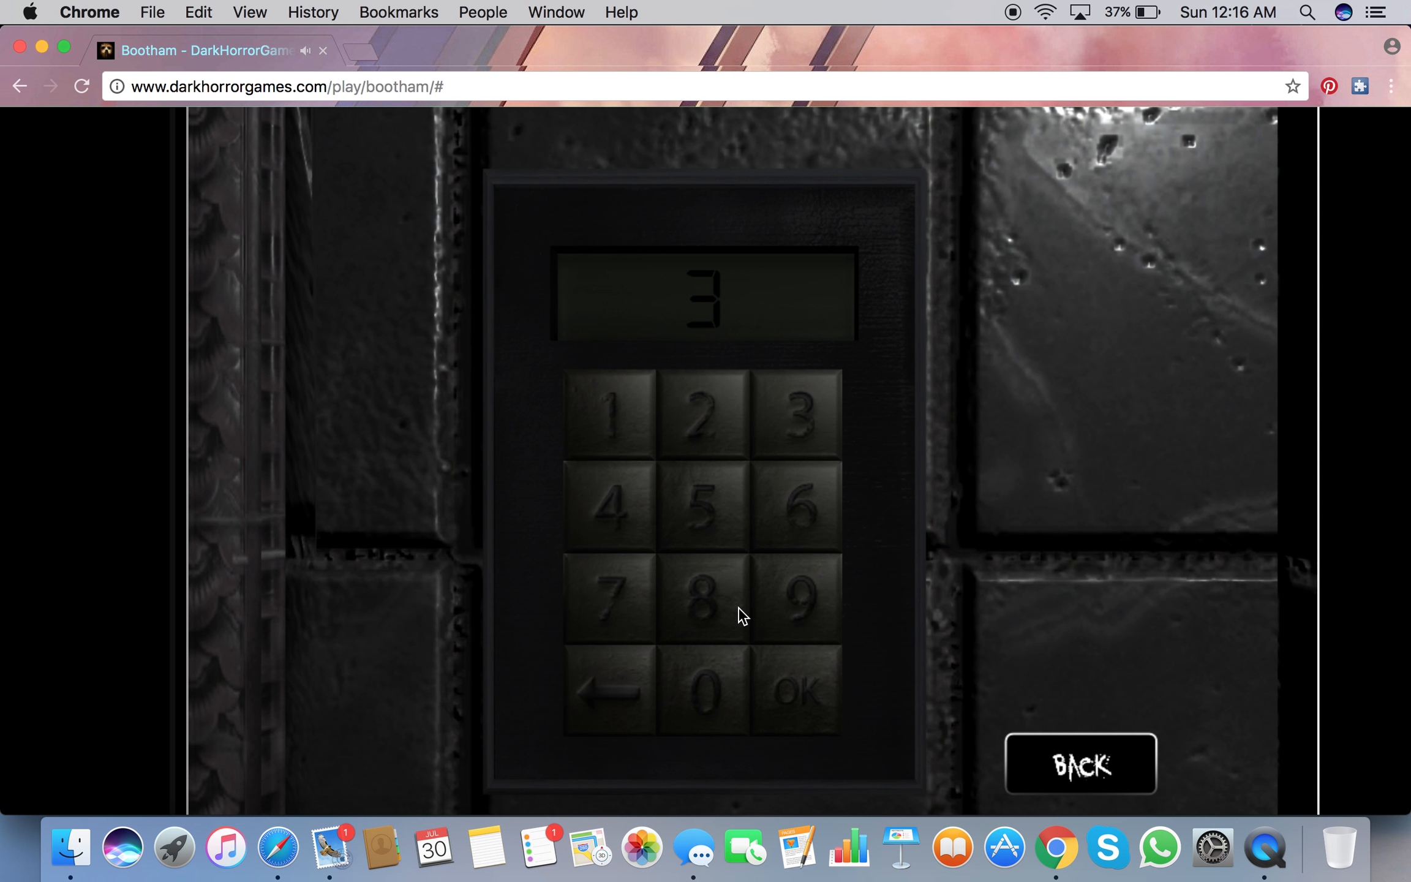
mouse_move(717, 570)
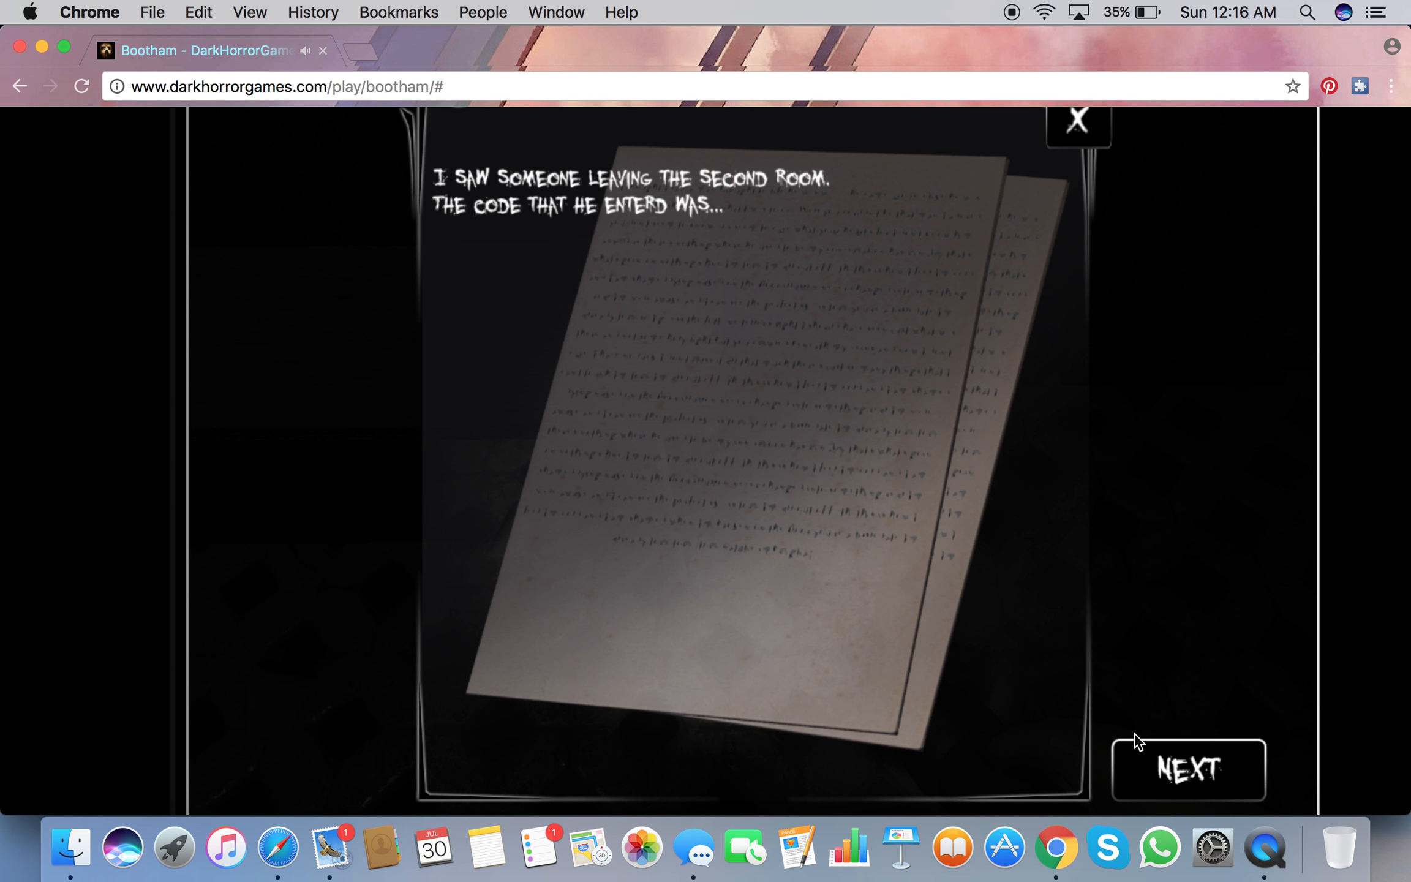
Step: Reveal the second room's code 2-7-1-2 on the note and close it
left_click(1186, 769)
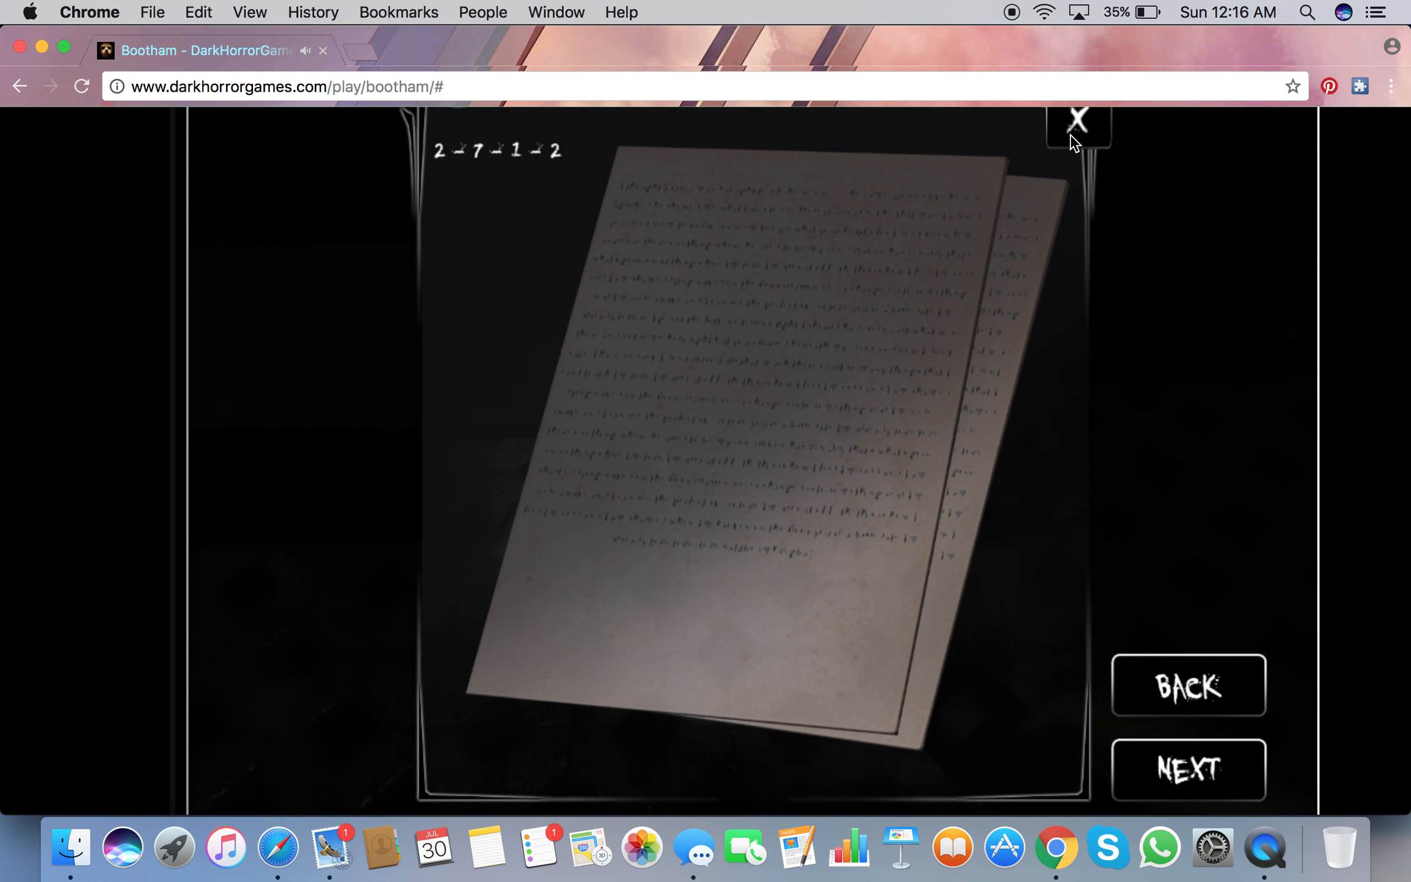
left_click(1077, 120)
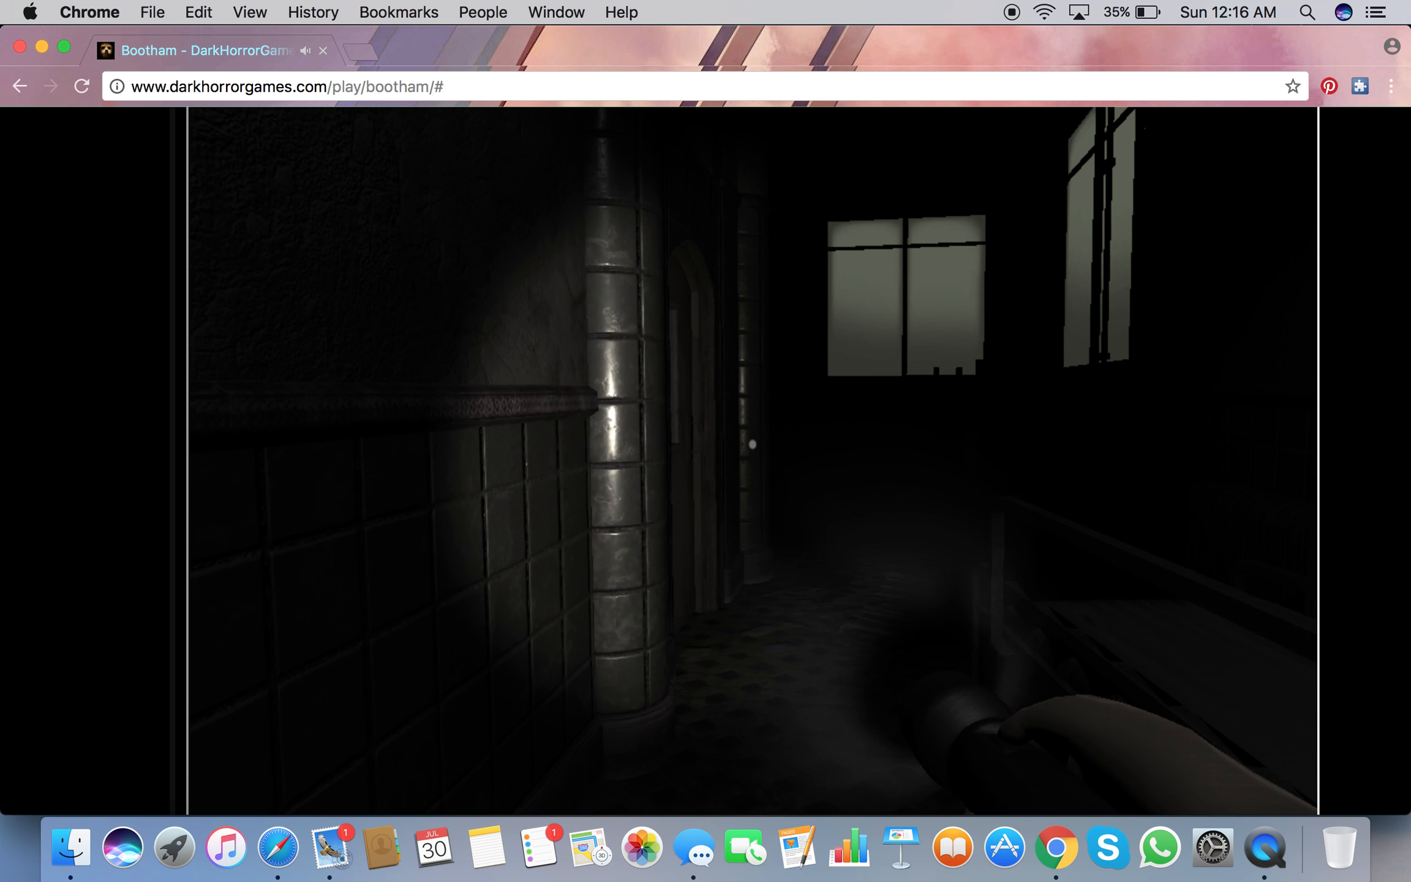
left_click(752, 443)
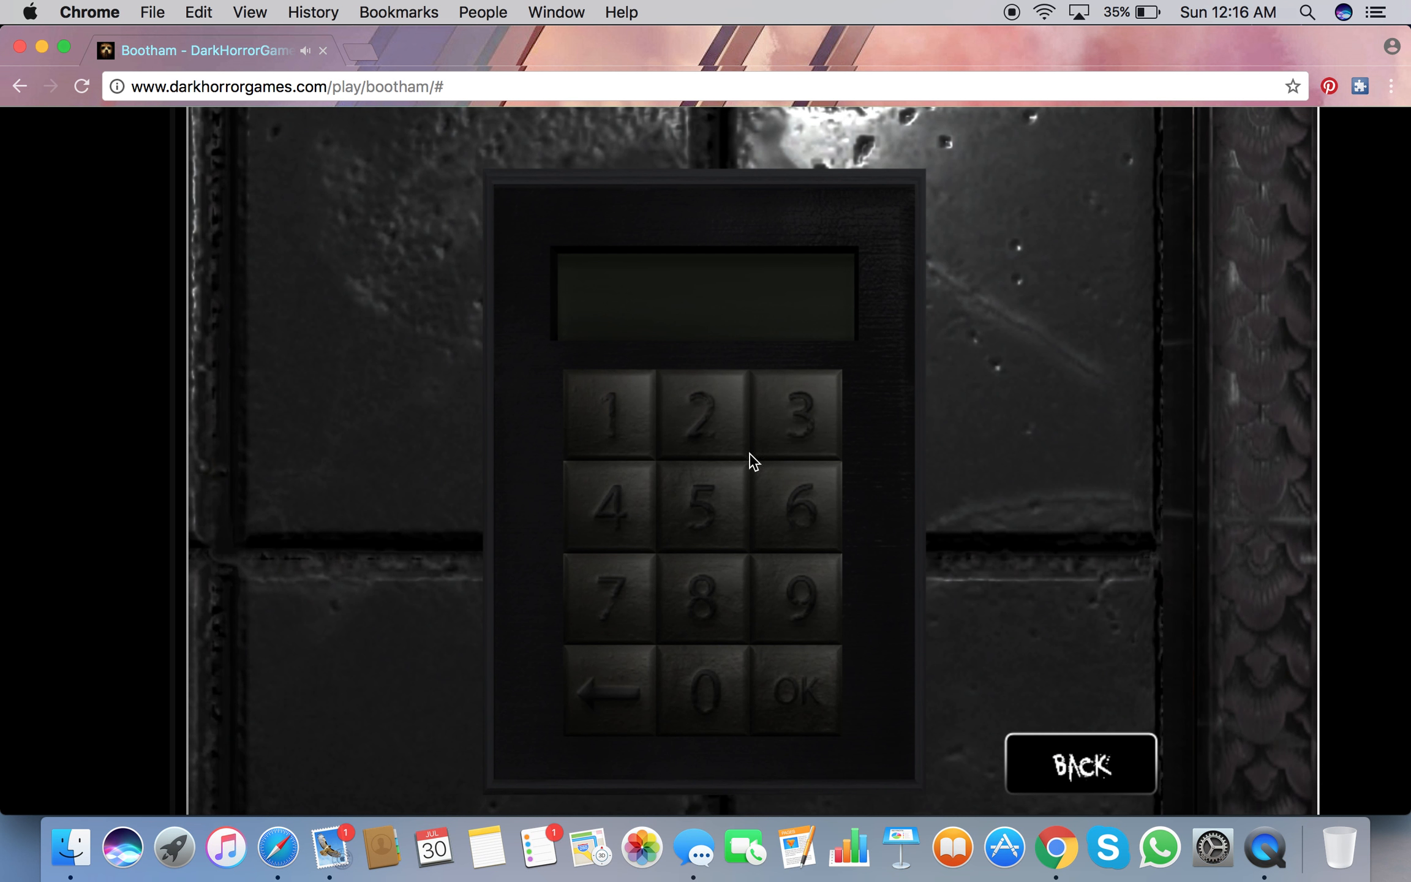
left_click(704, 413)
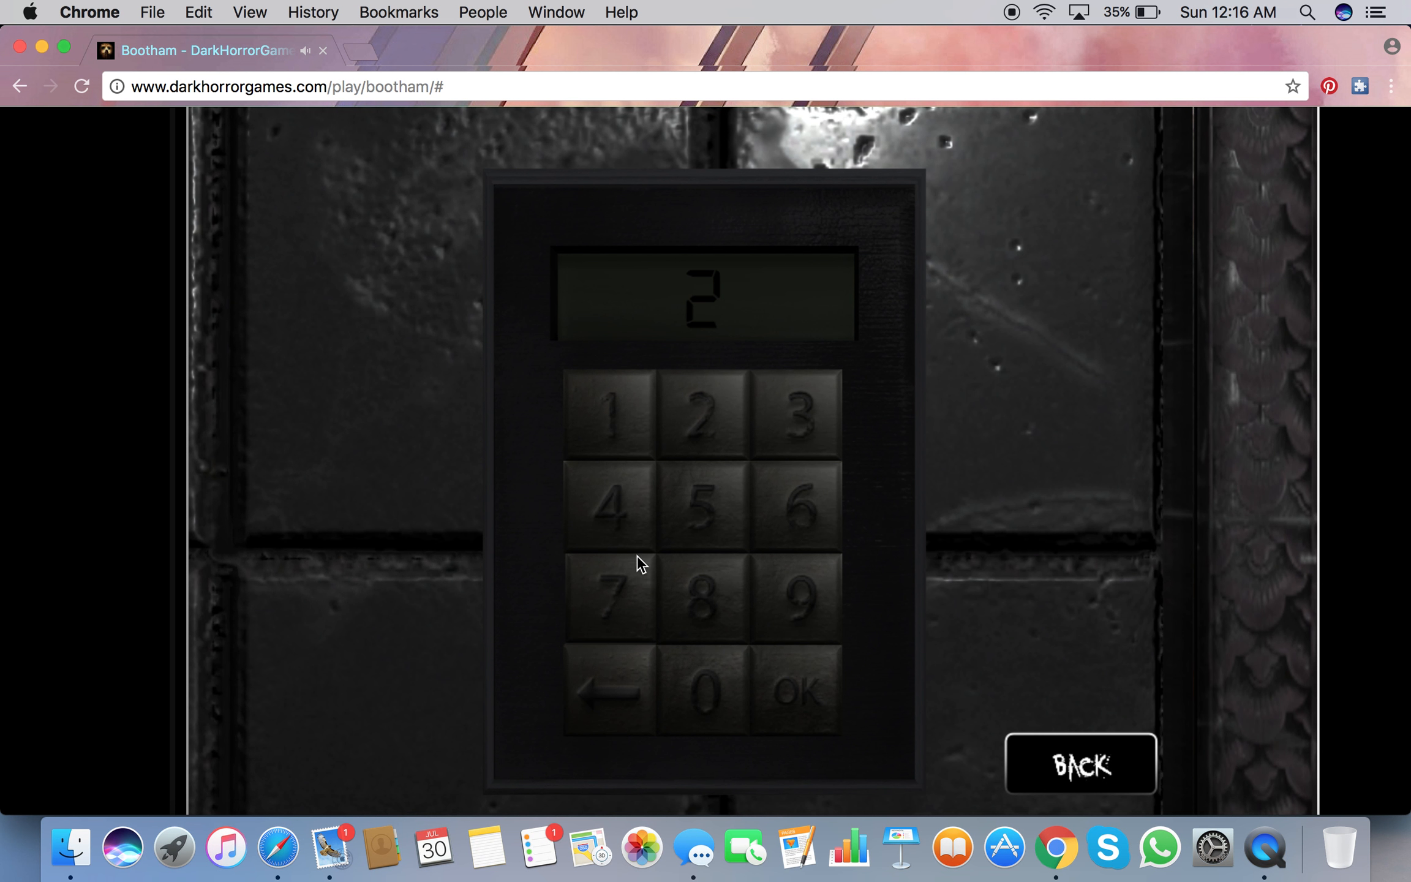
left_click(608, 597)
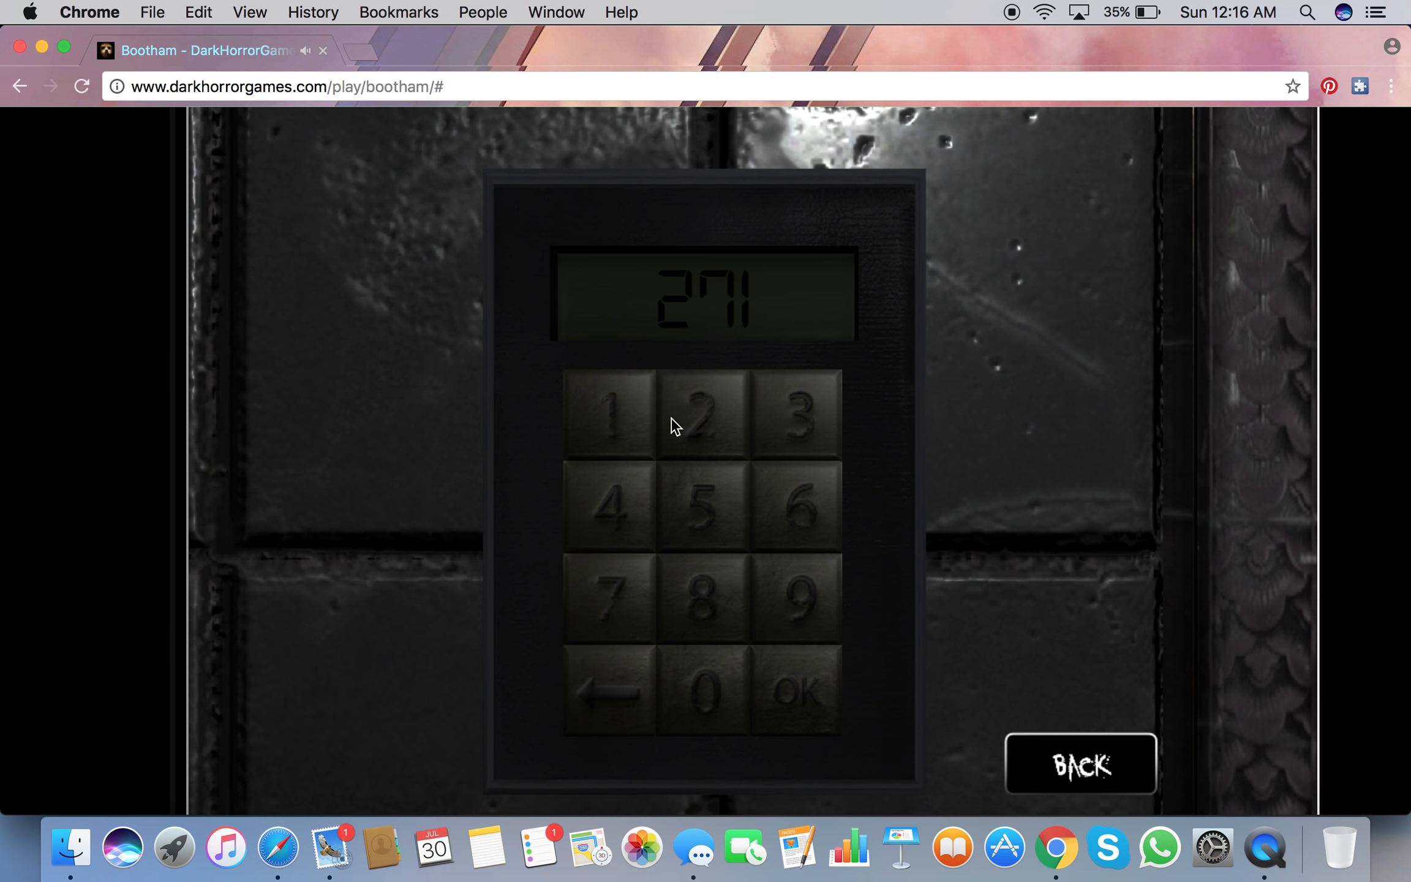
left_click(796, 690)
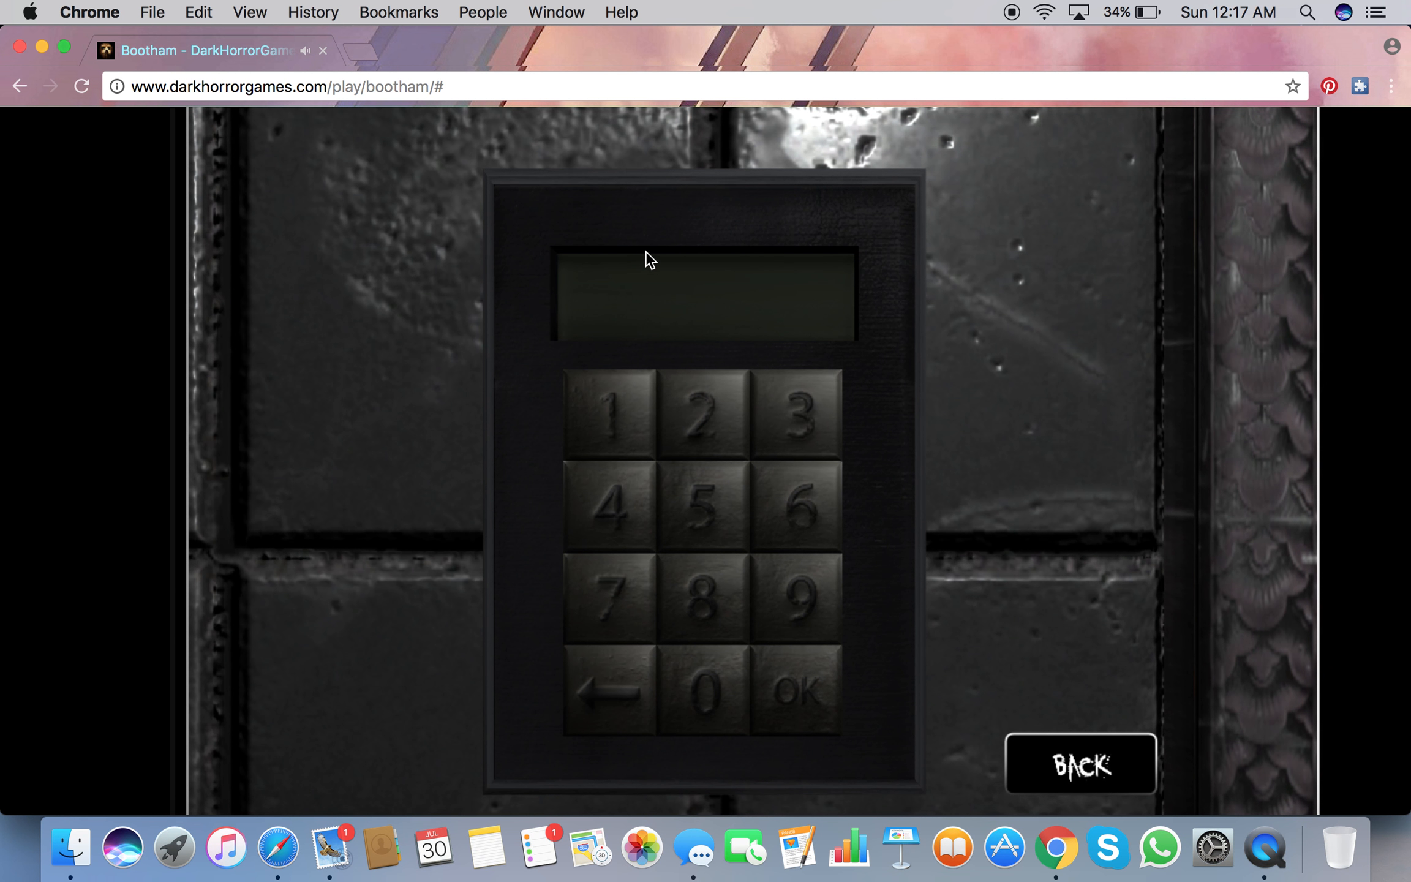
Step: Key in 3-9-2-1 on the door keypad and submit it with OK
left_click(793, 412)
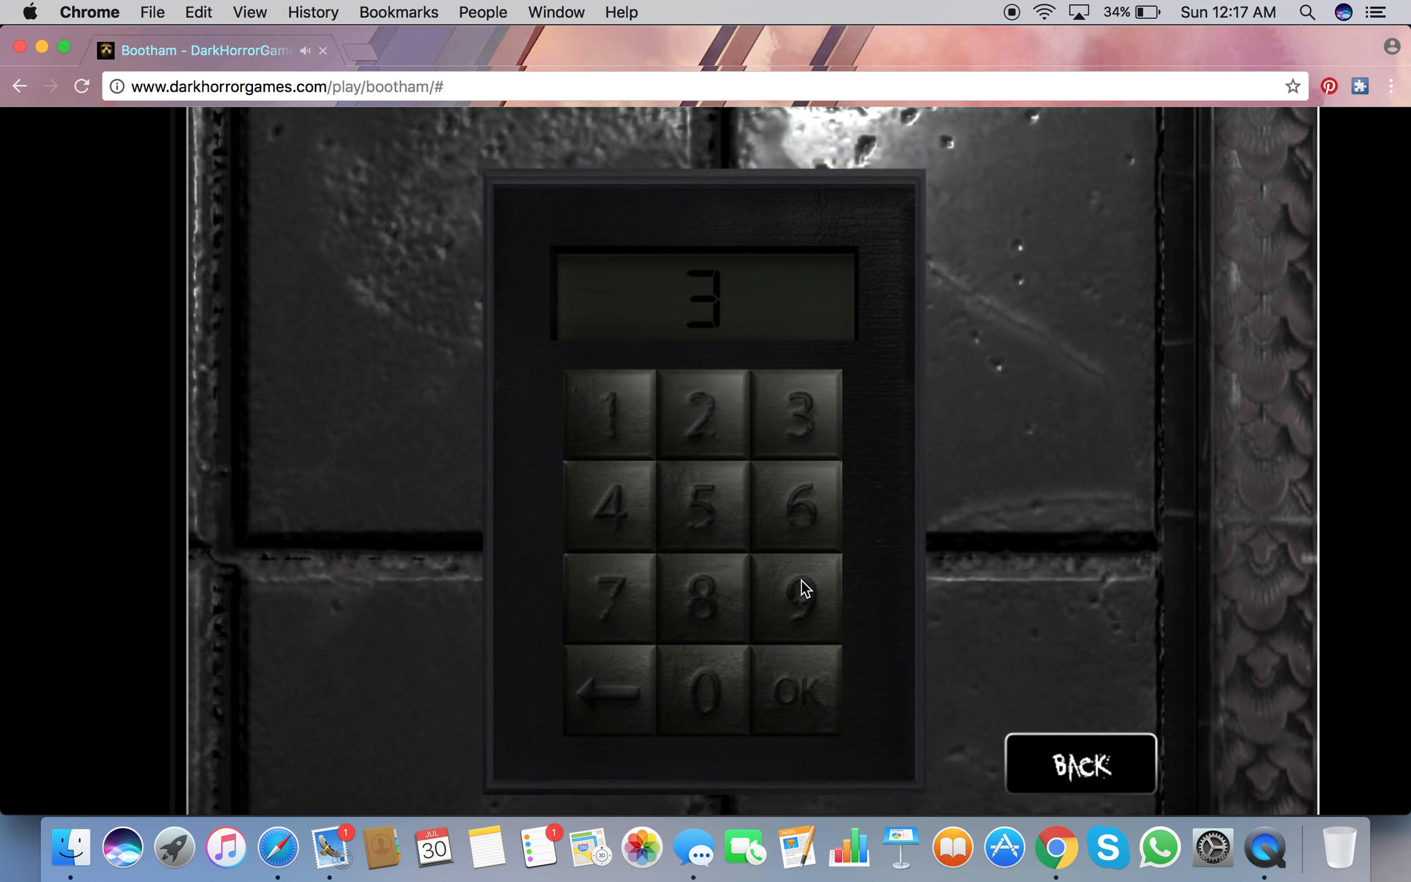
left_click(793, 596)
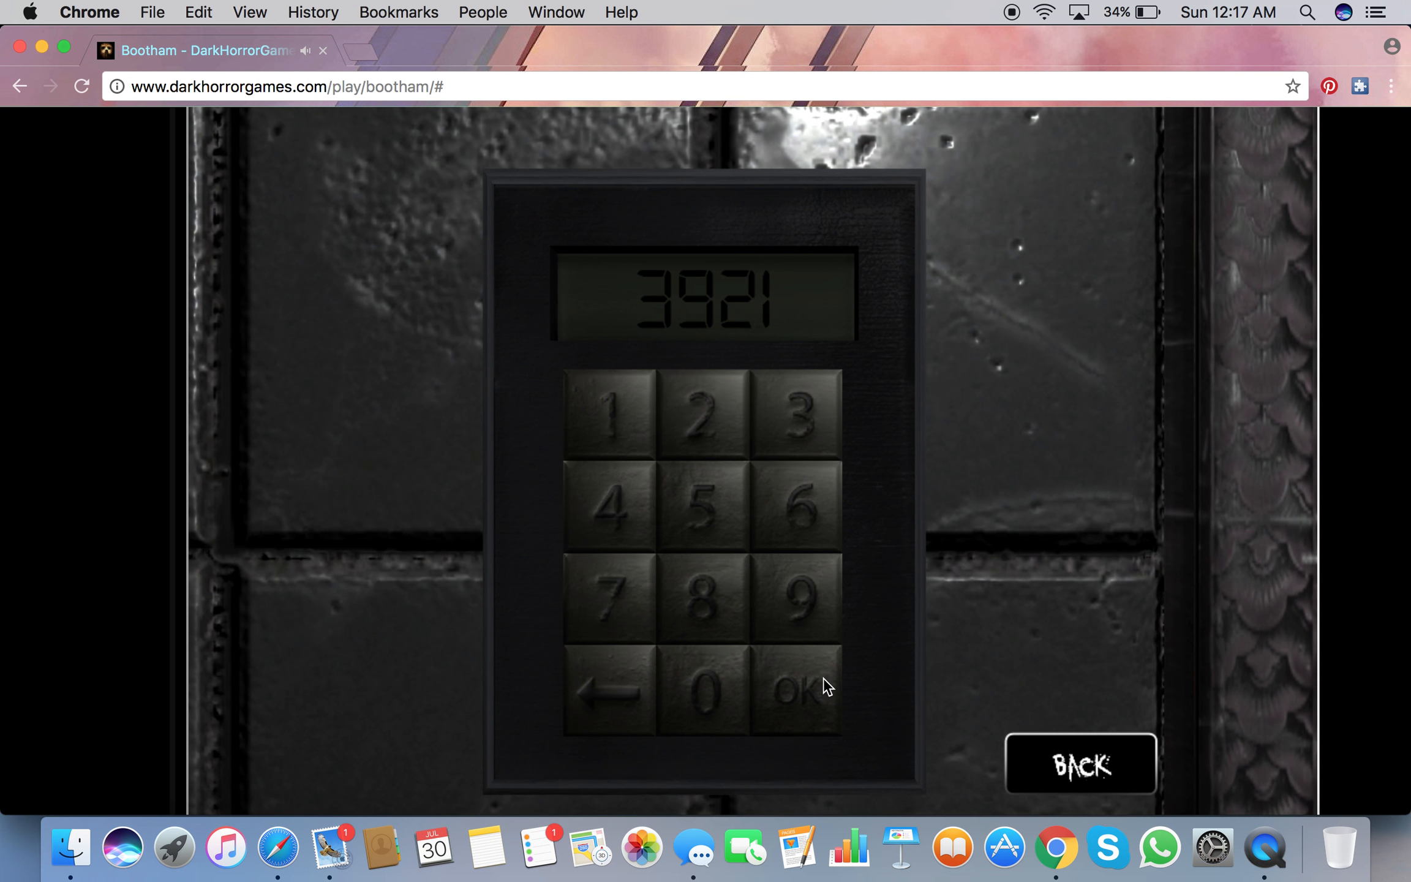
left_click(1078, 764)
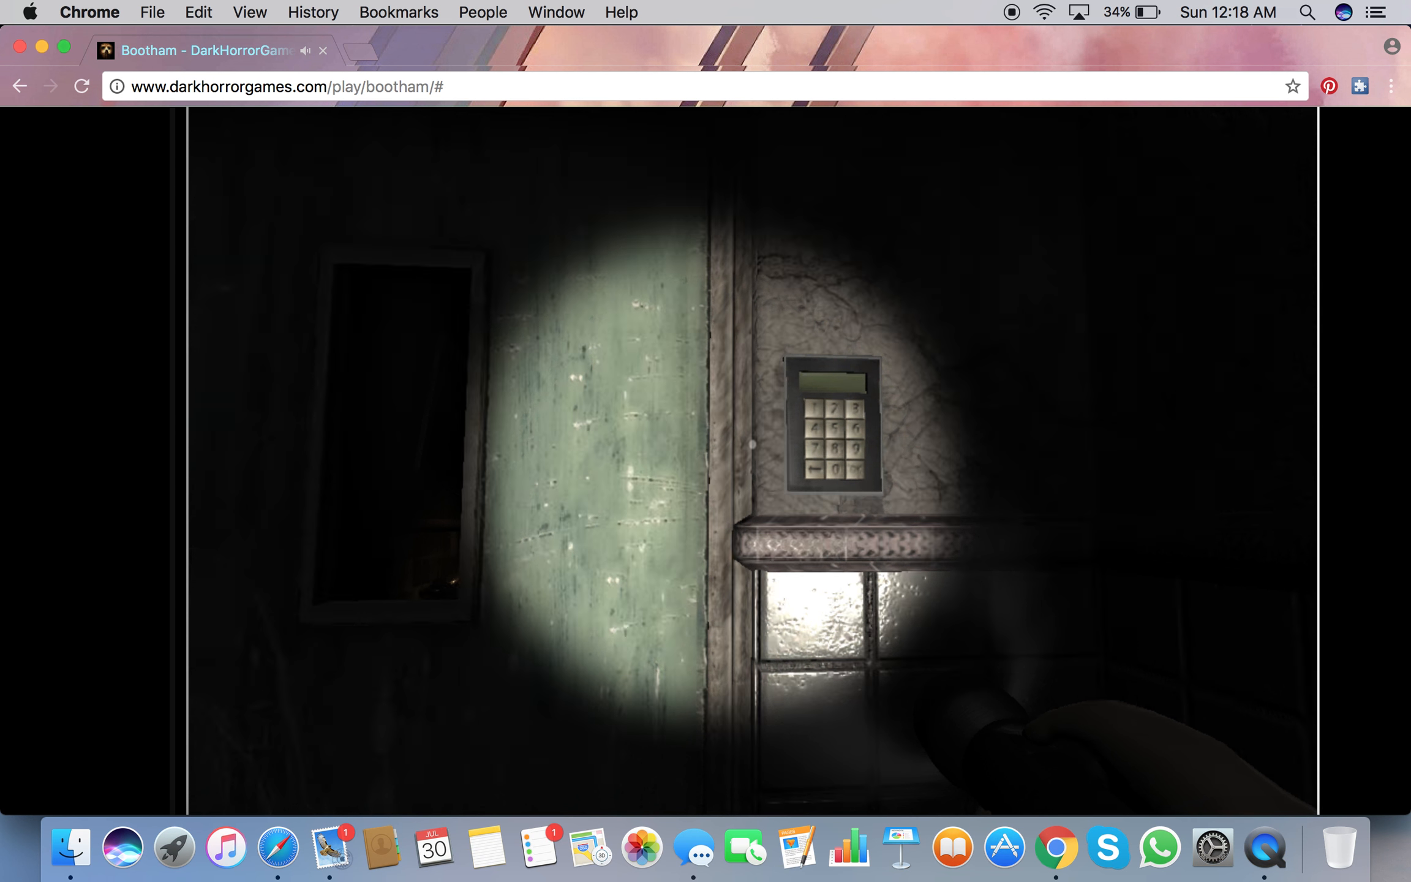
Step: Open the keypad beside the next door and start a code with 1
left_click(827, 418)
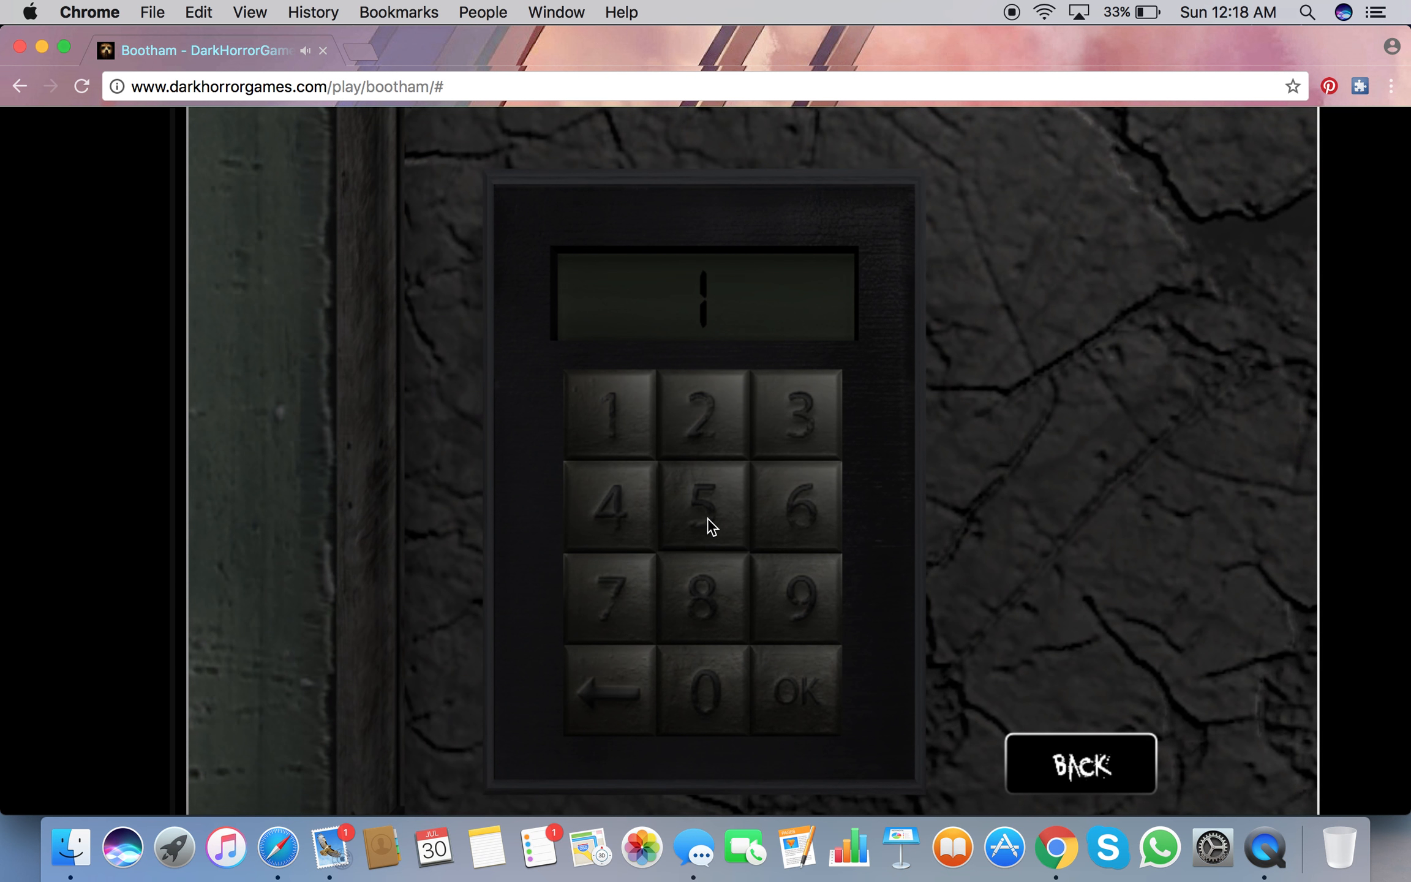
left_click(703, 505)
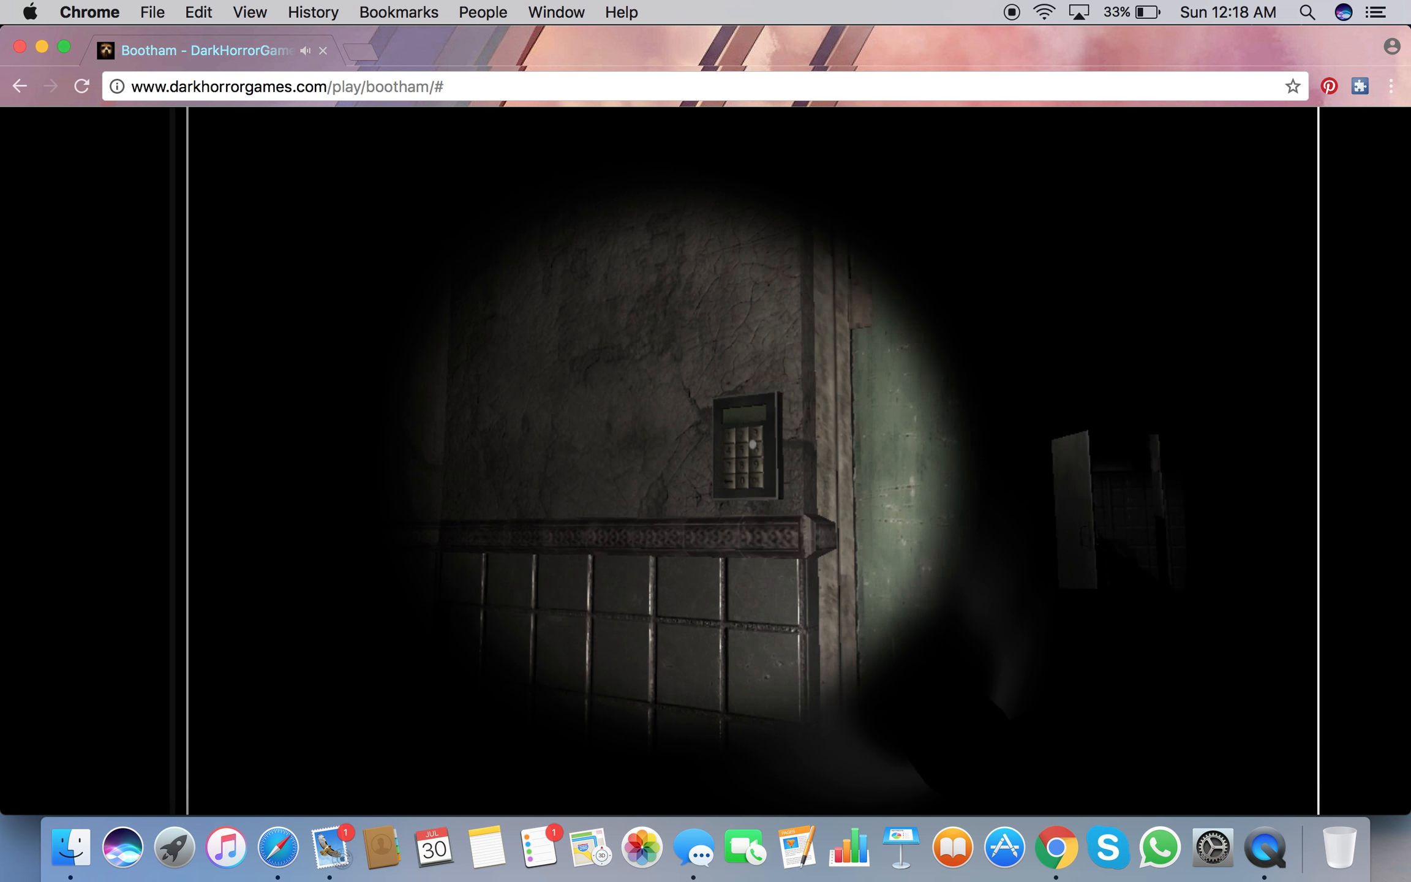
Step: Open the wall keypad and enter a code starting with 2
left_click(747, 441)
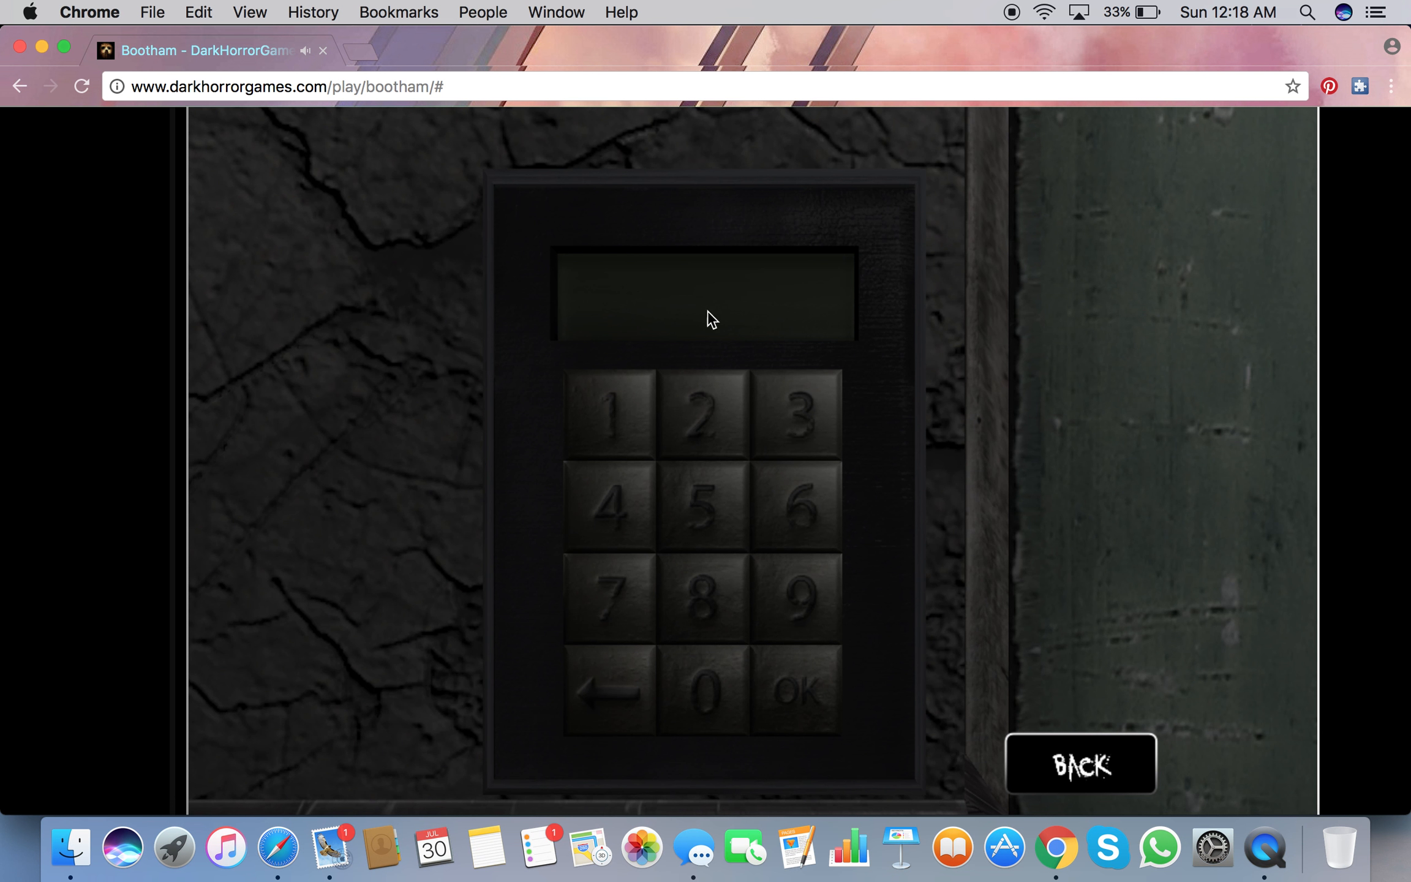
left_click(706, 680)
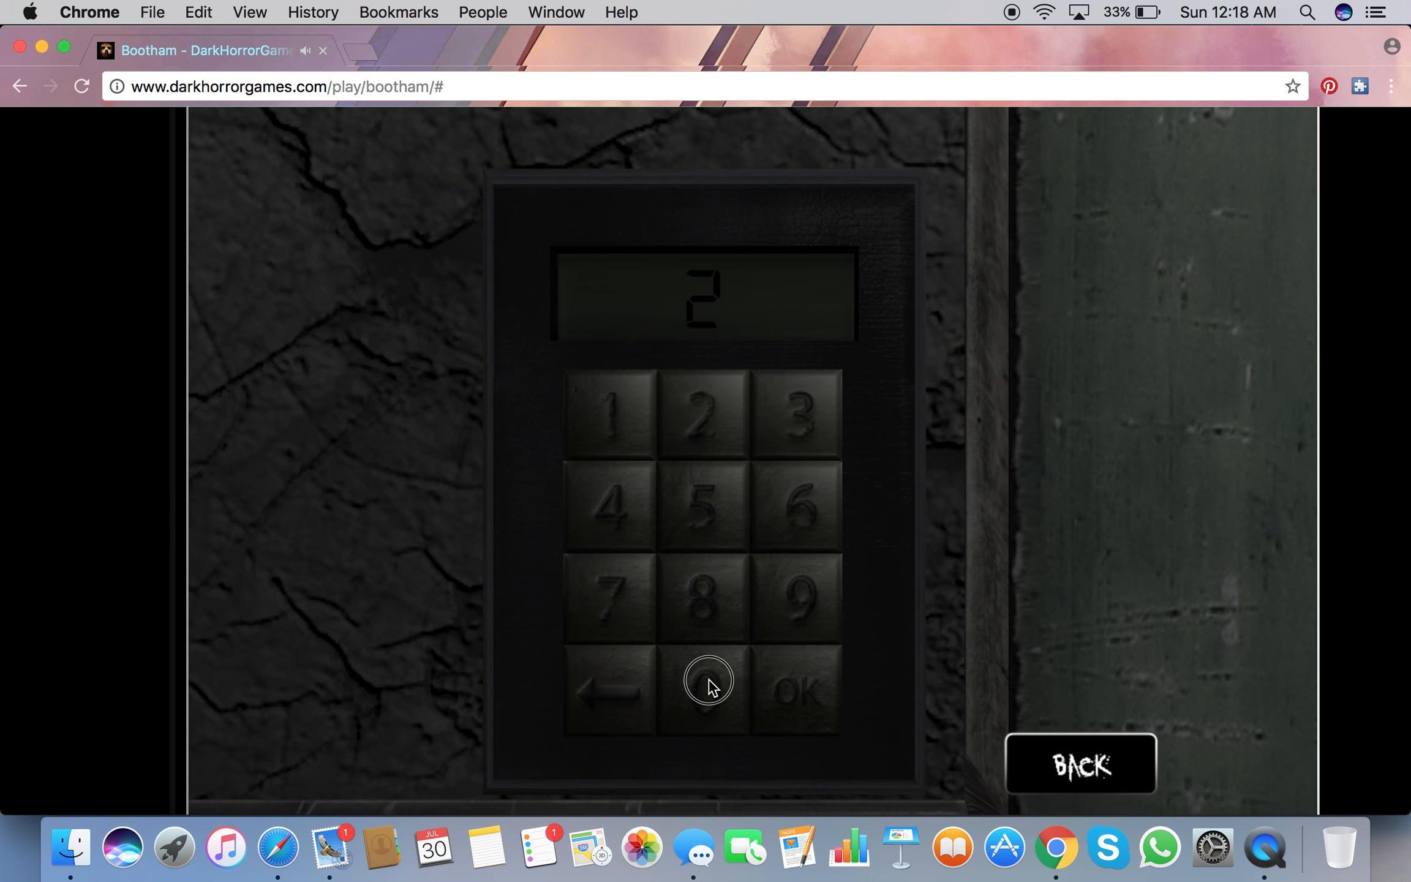
left_click(706, 679)
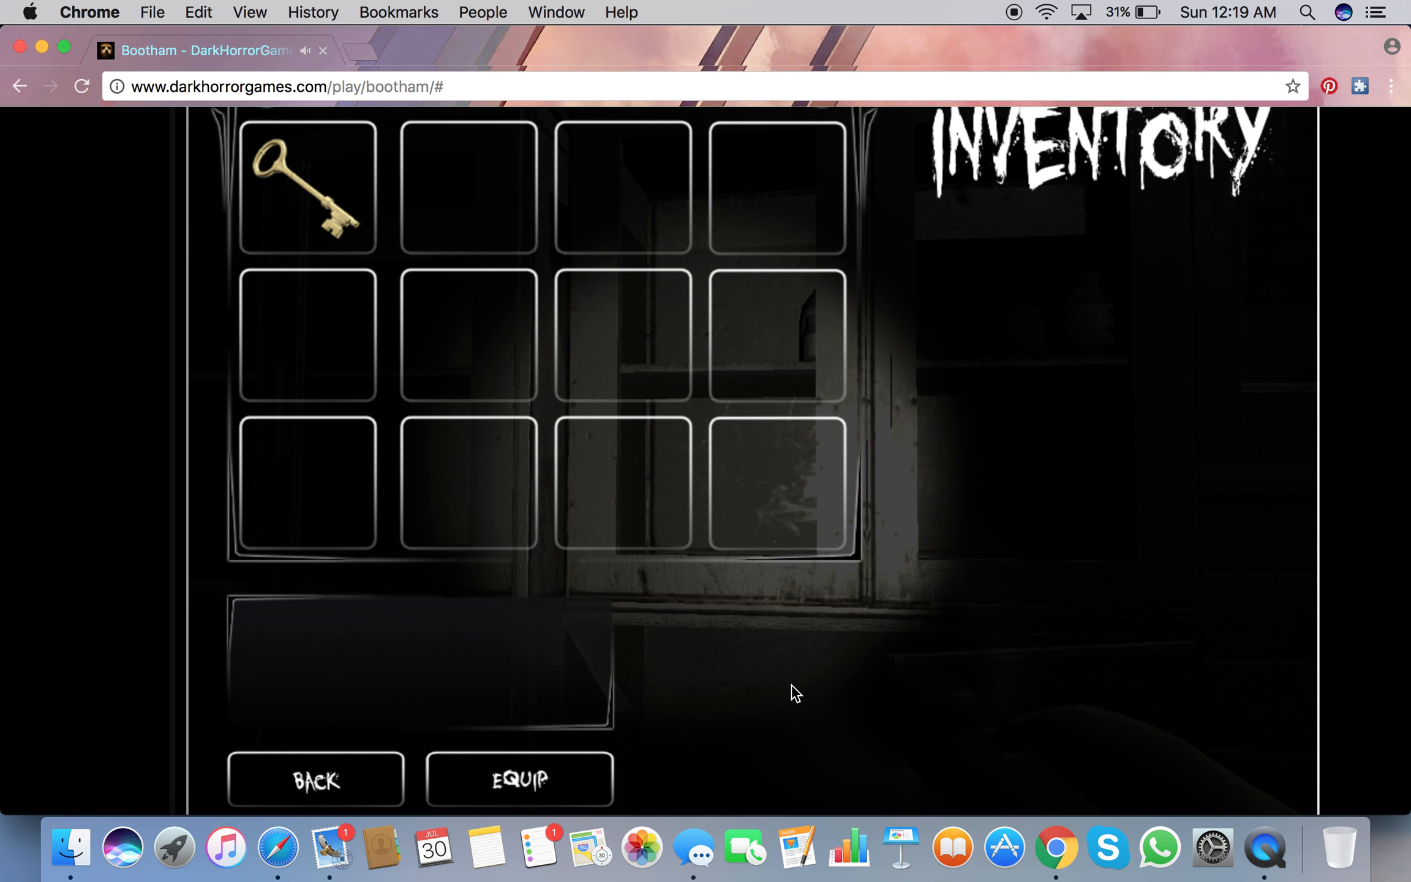
Step: Close the inventory and open the next wall keypad
left_click(306, 187)
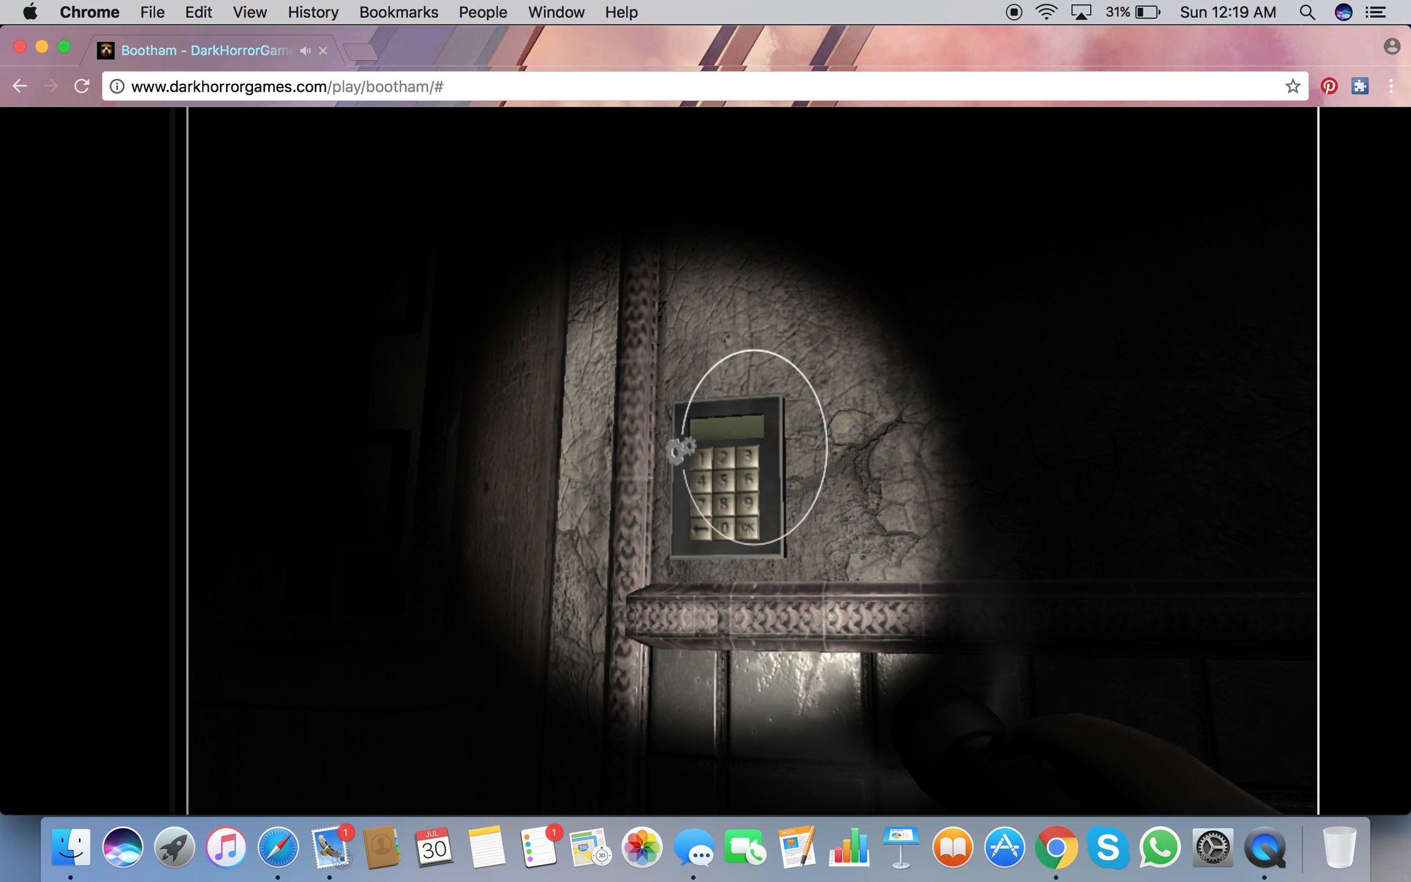
left_click(729, 459)
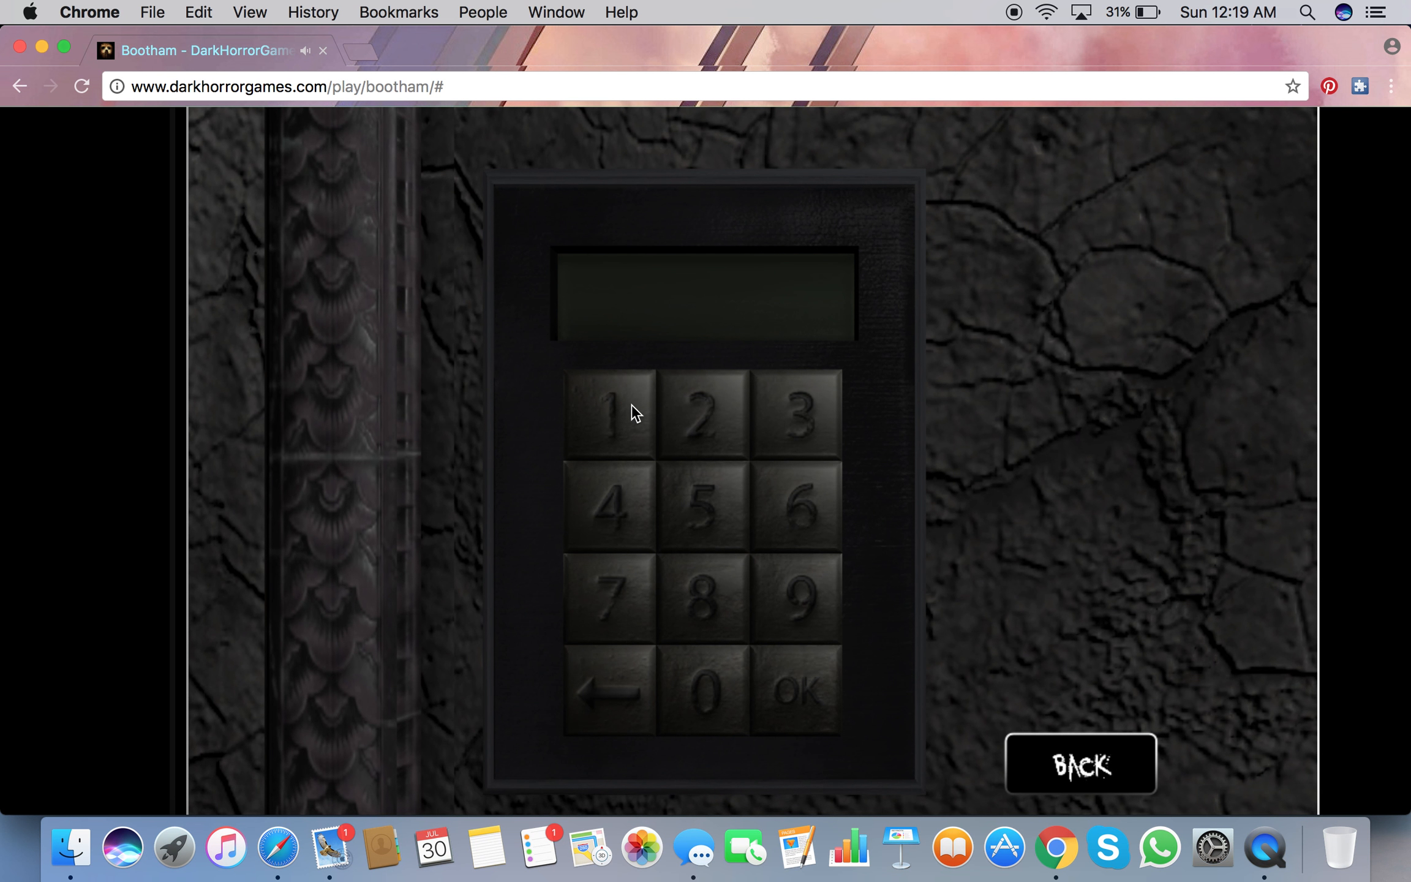